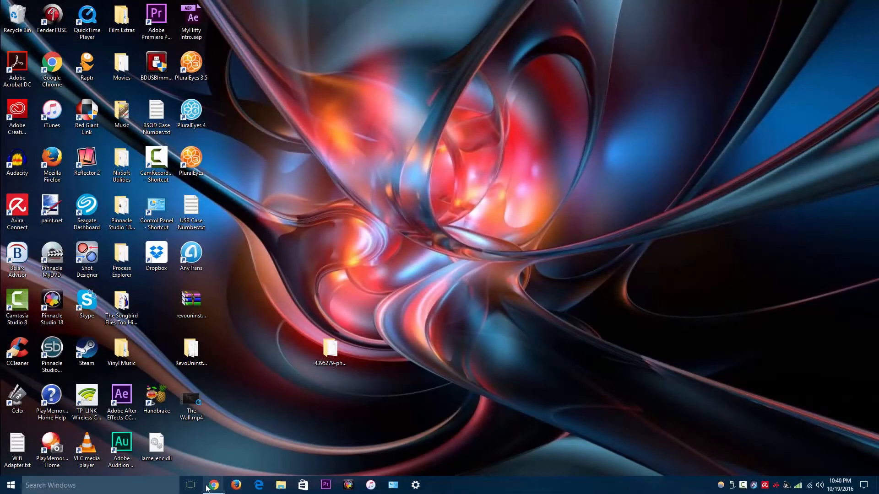
Launch Seagate Dashboard from its desktop shortcut.
click(211, 485)
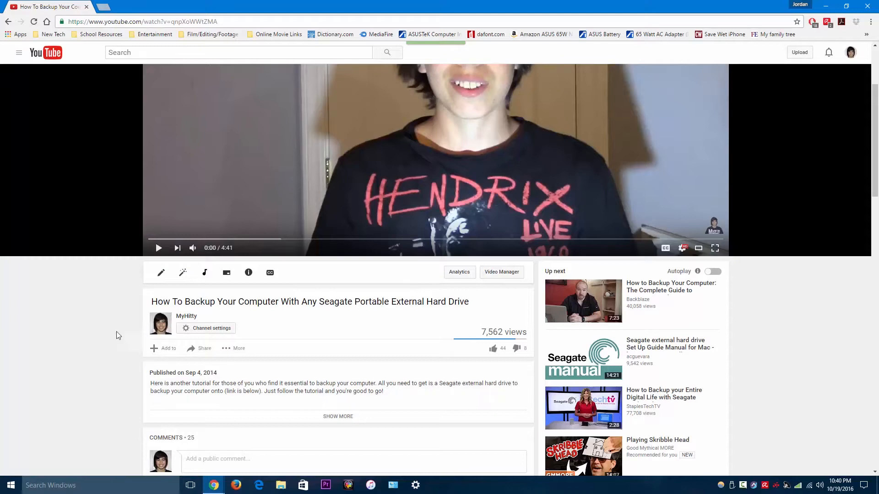
mouse_move(44, 301)
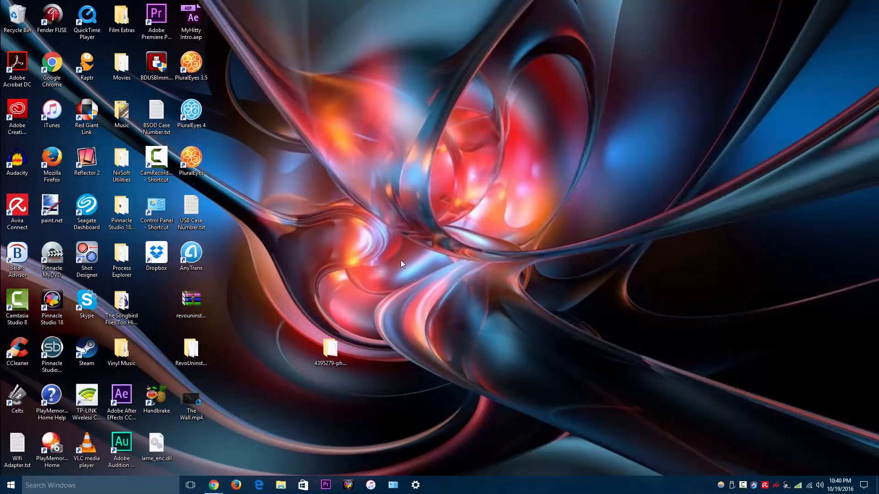
click(86, 211)
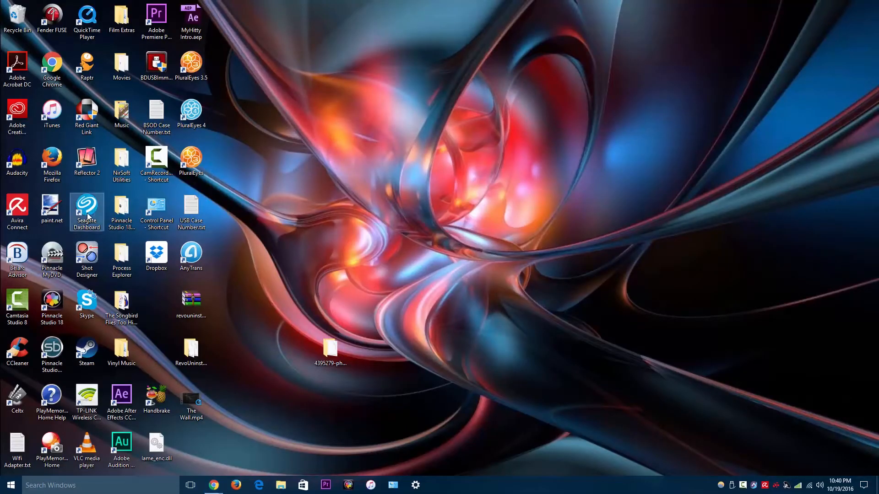
double_click(86, 210)
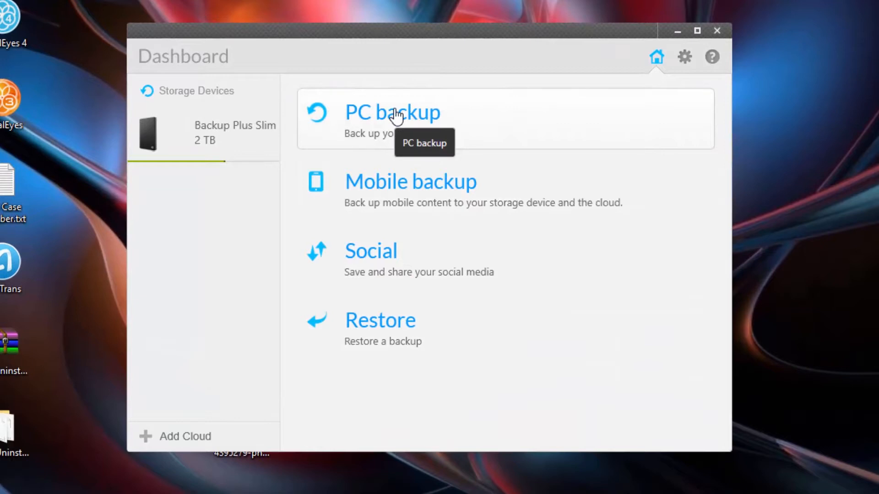
Go to the PC backup page with the existing continuous plan to drive E:.
click(392, 112)
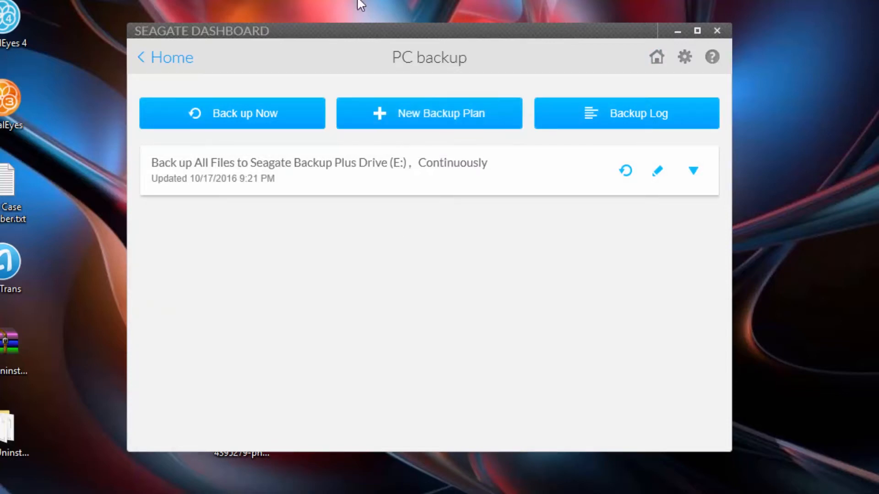
mouse_move(357, 119)
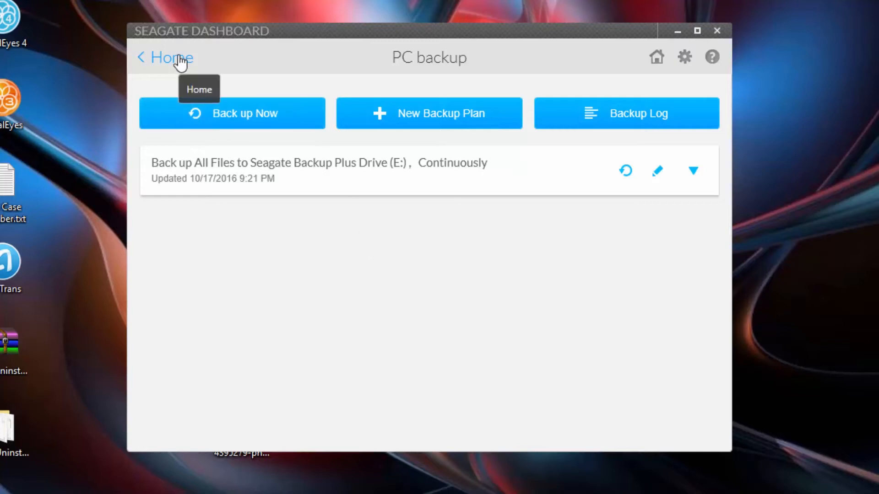
Return to the home screen listing the backup options and the drive.
click(171, 57)
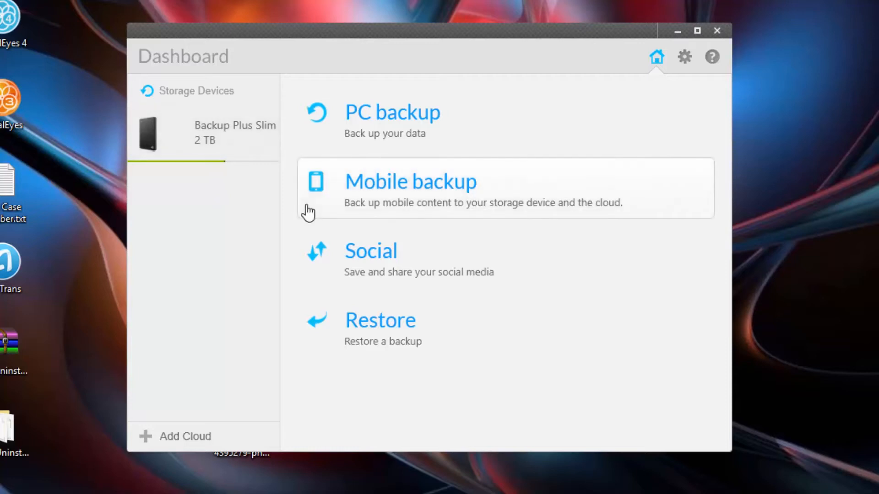
mouse_move(384, 201)
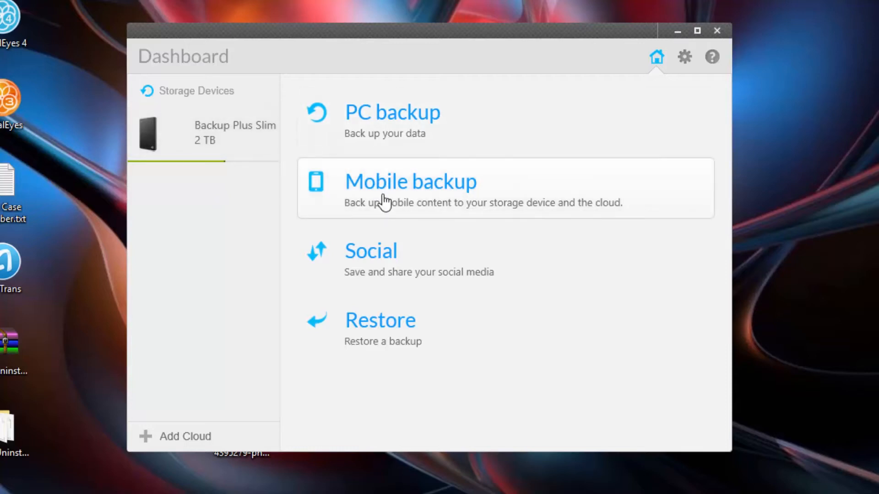
mouse_move(384, 198)
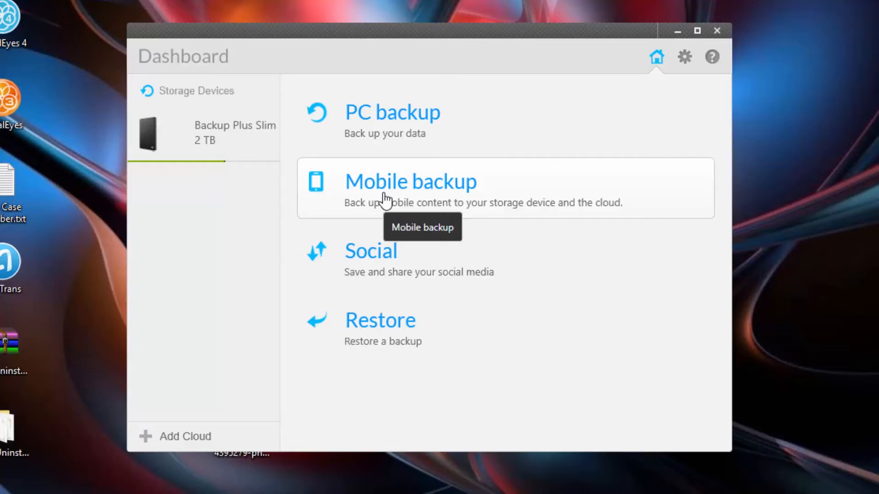
mouse_move(431, 183)
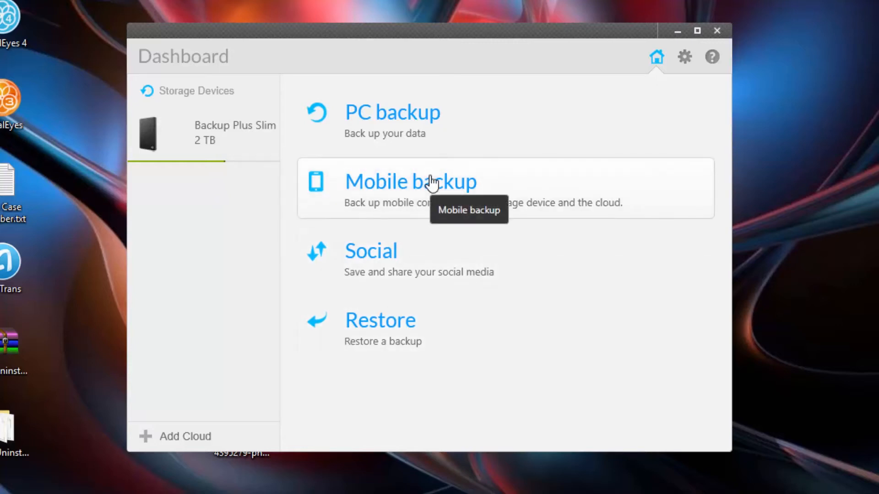
mouse_move(383, 196)
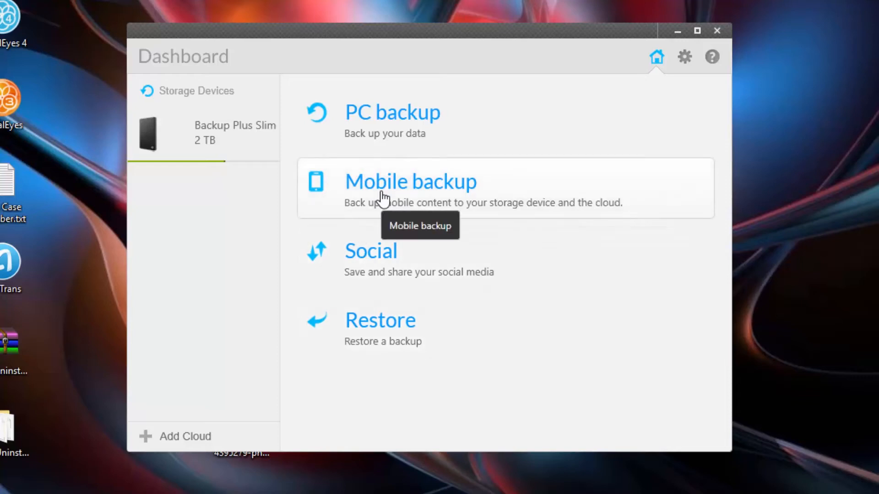
mouse_move(153, 444)
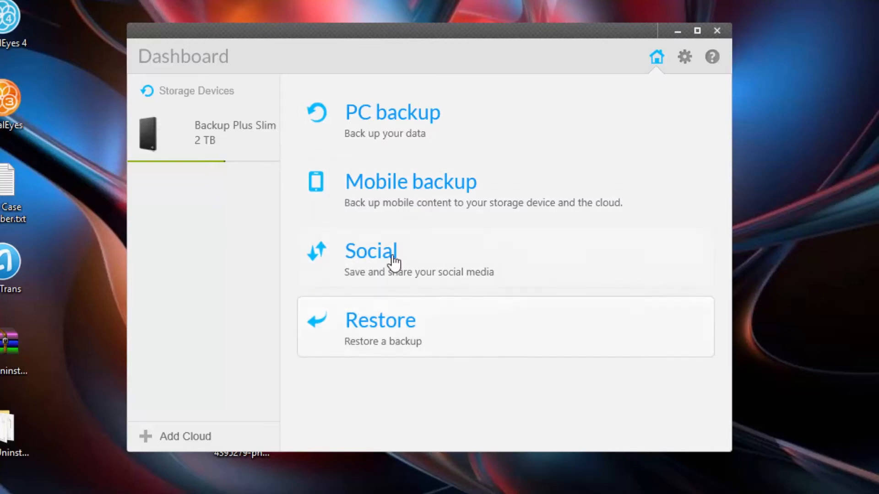
mouse_move(386, 258)
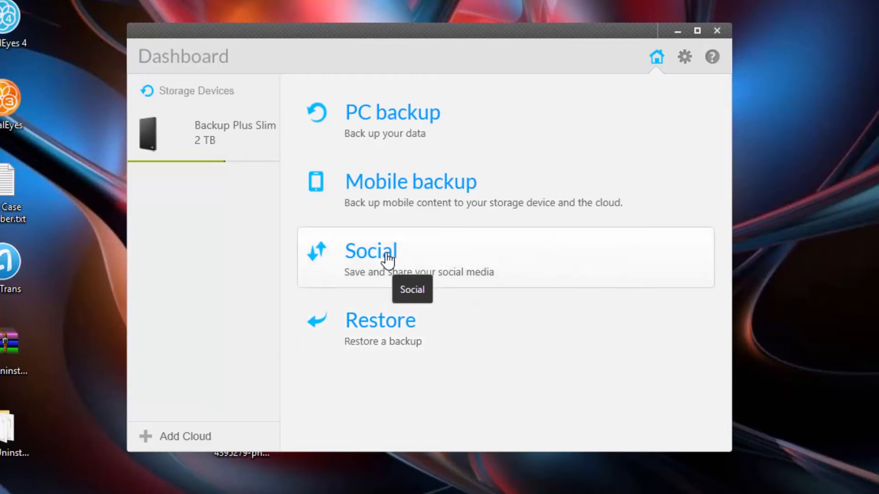
mouse_move(364, 327)
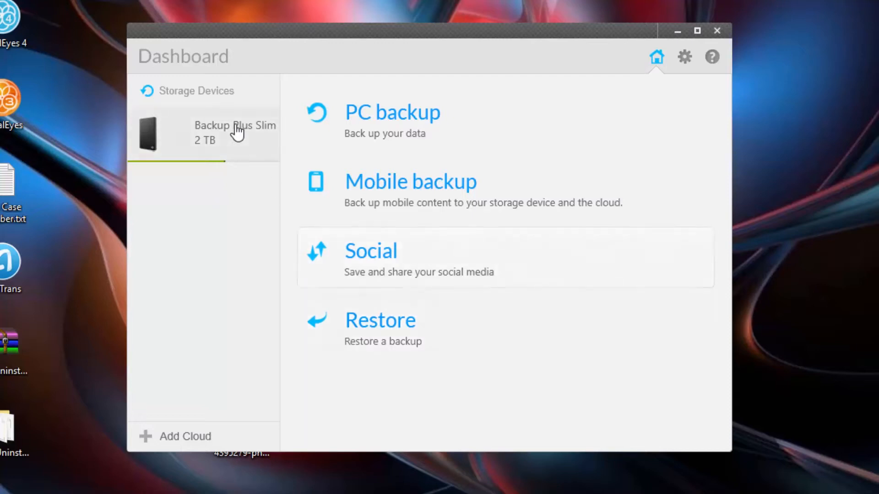
mouse_move(235, 132)
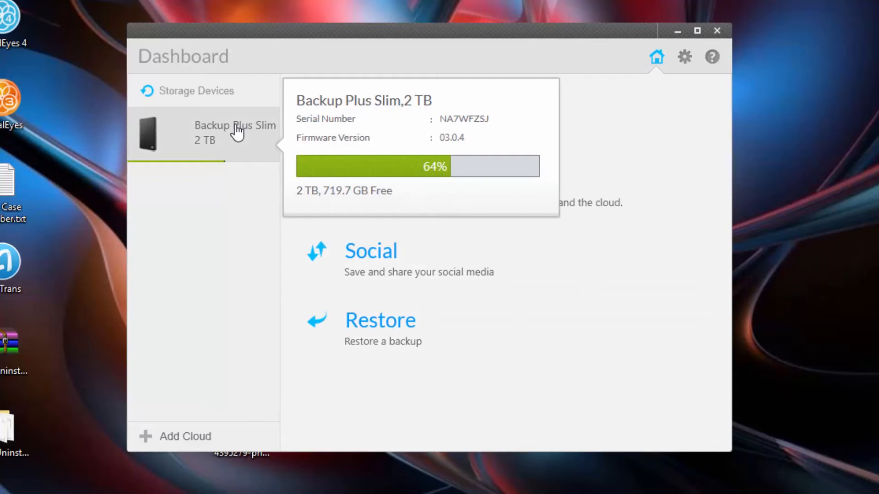
Select the Backup Plus Slim 2 TB drive to see its Info page.
click(236, 133)
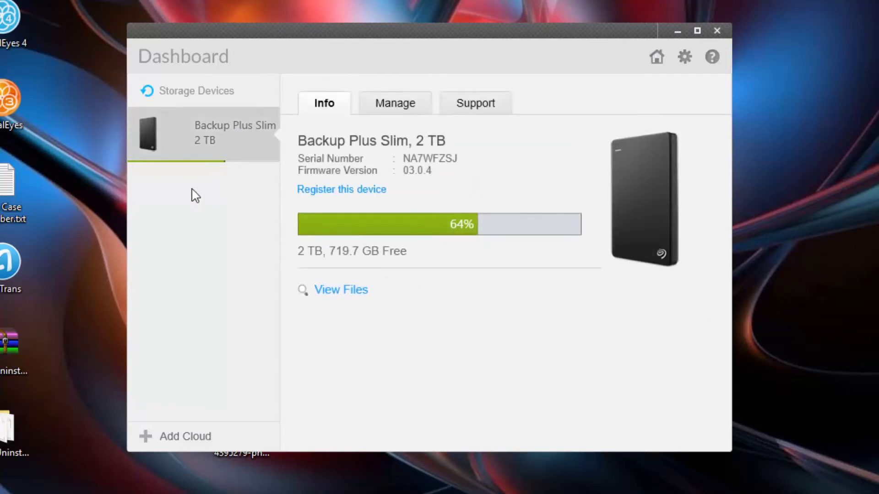
mouse_move(340, 193)
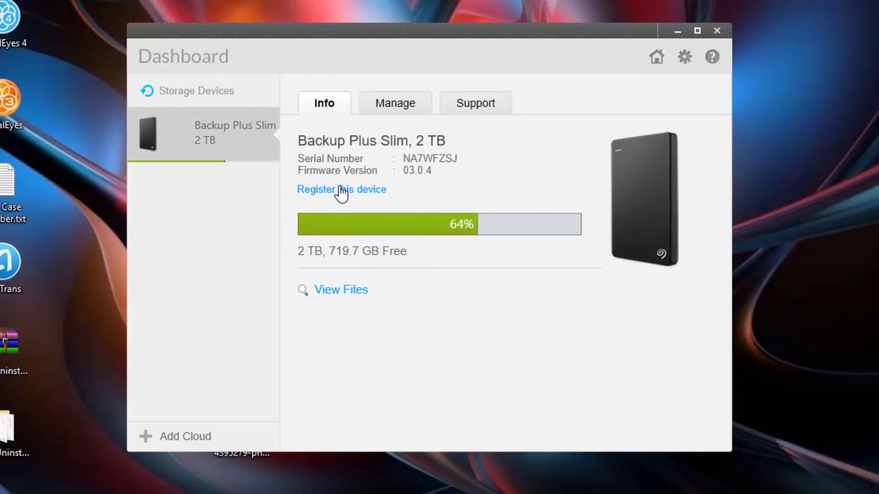
mouse_move(343, 294)
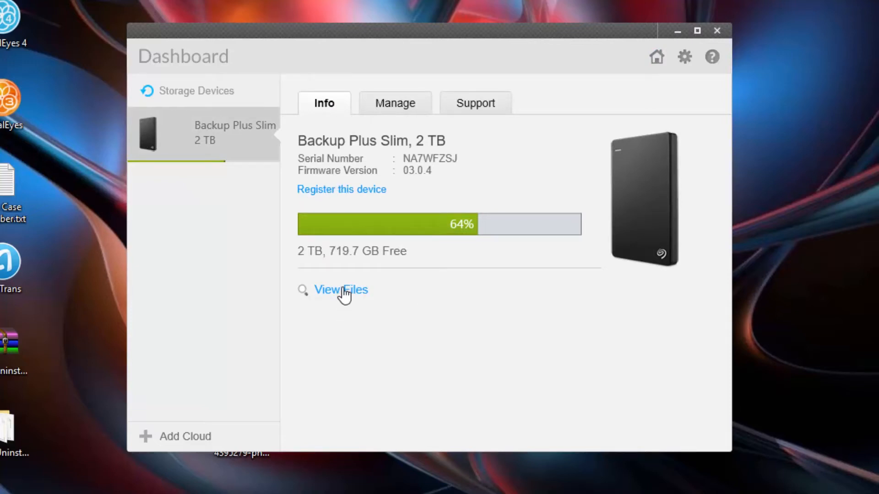
mouse_move(408, 266)
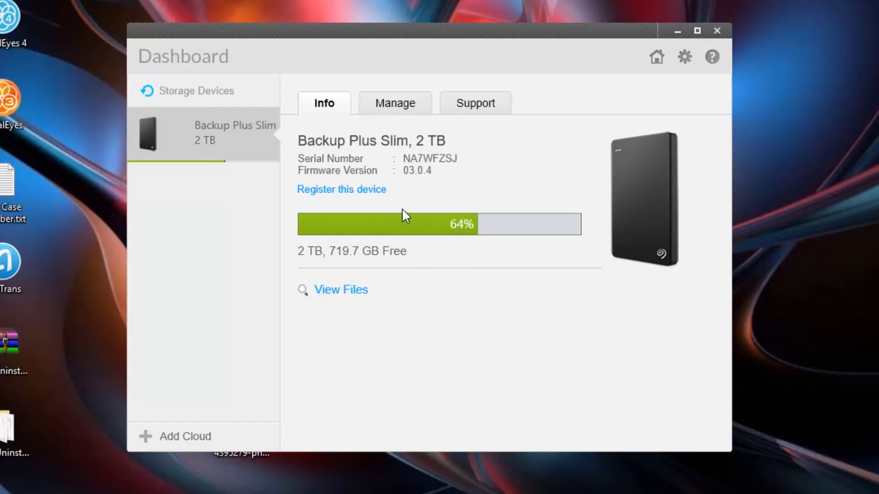
mouse_move(451, 234)
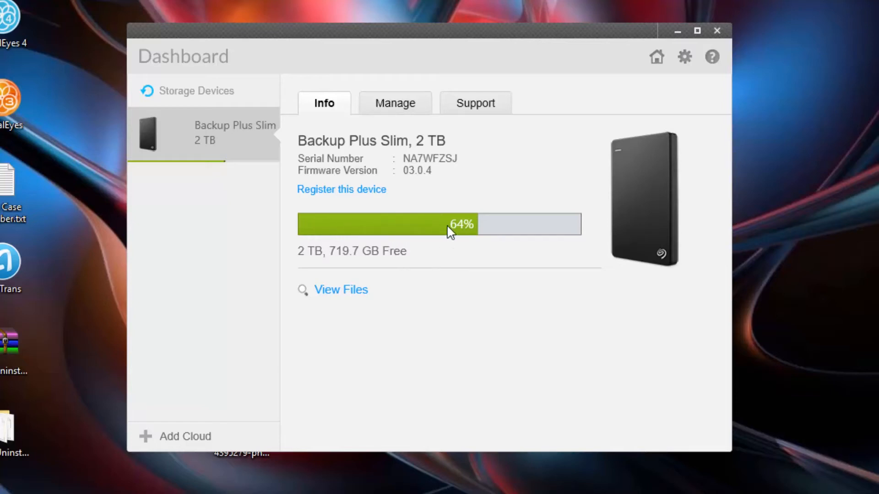
mouse_move(318, 164)
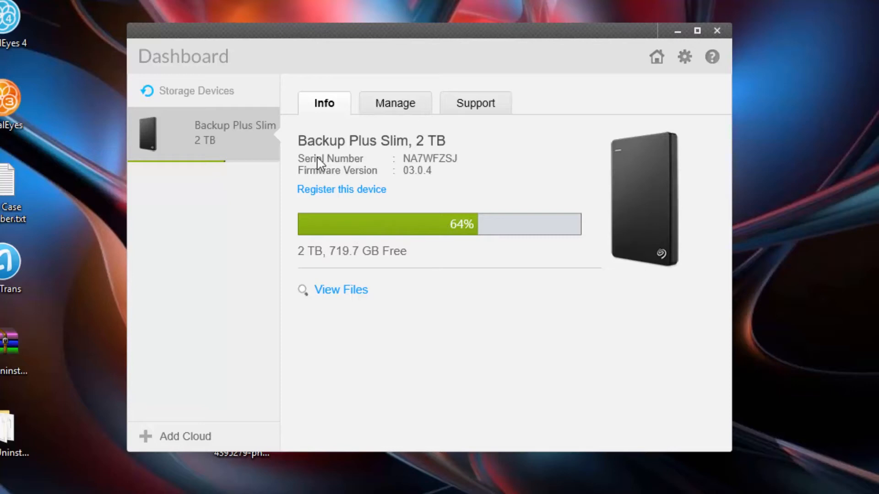
mouse_move(334, 218)
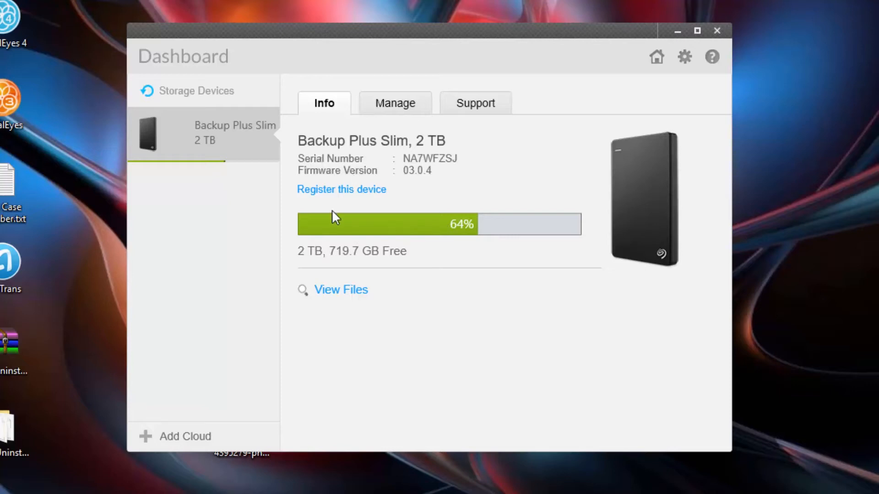
mouse_move(445, 176)
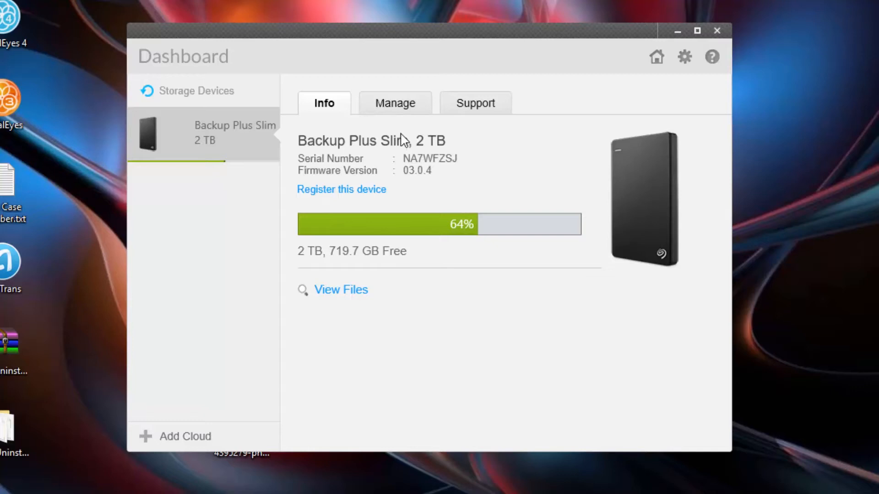
Switch to the drive's Manage page with thumbnails, LEDs, test and power options.
click(394, 104)
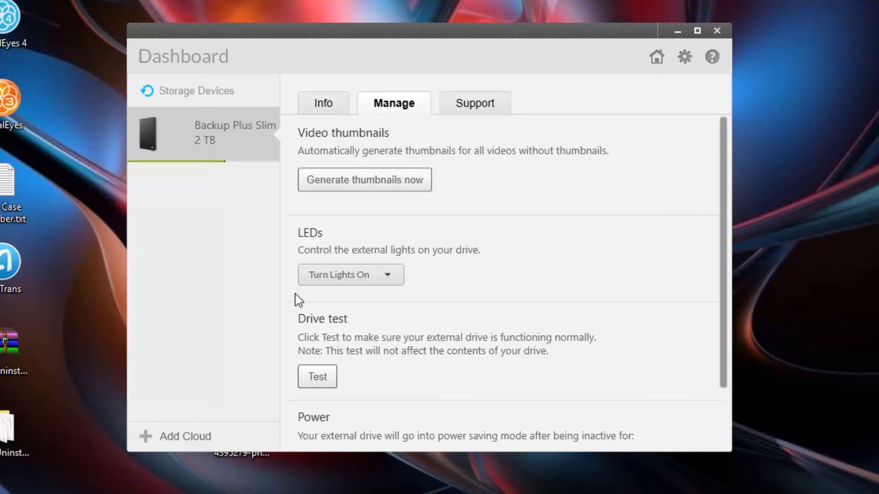
mouse_move(594, 312)
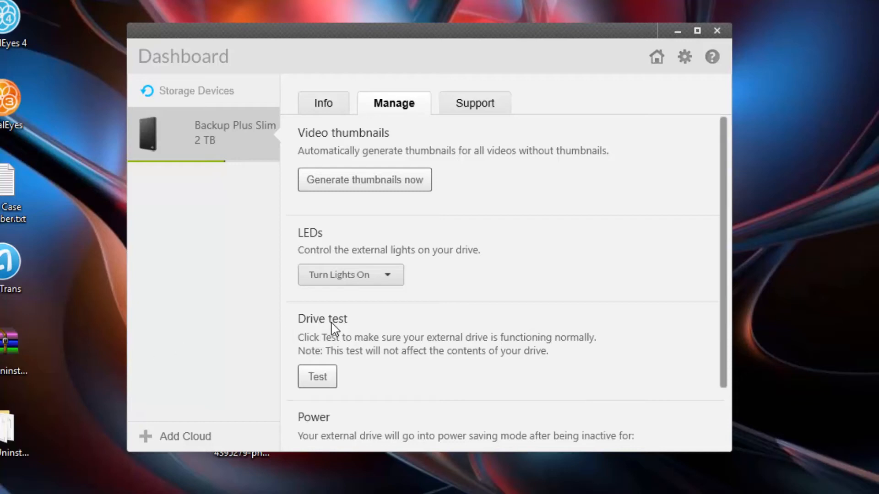
mouse_move(578, 125)
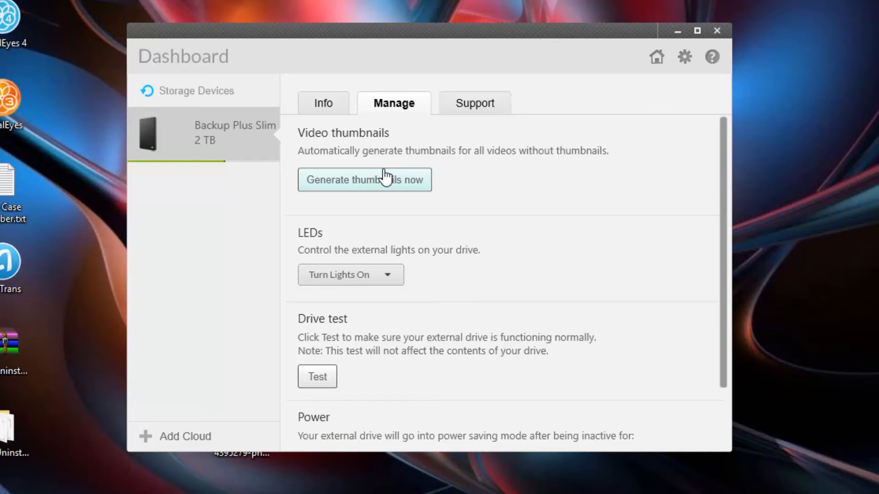
mouse_move(481, 306)
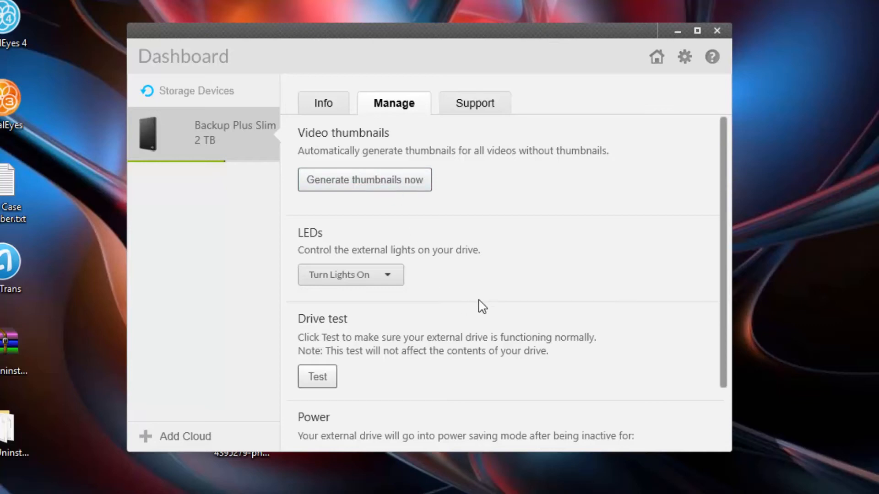
mouse_move(372, 280)
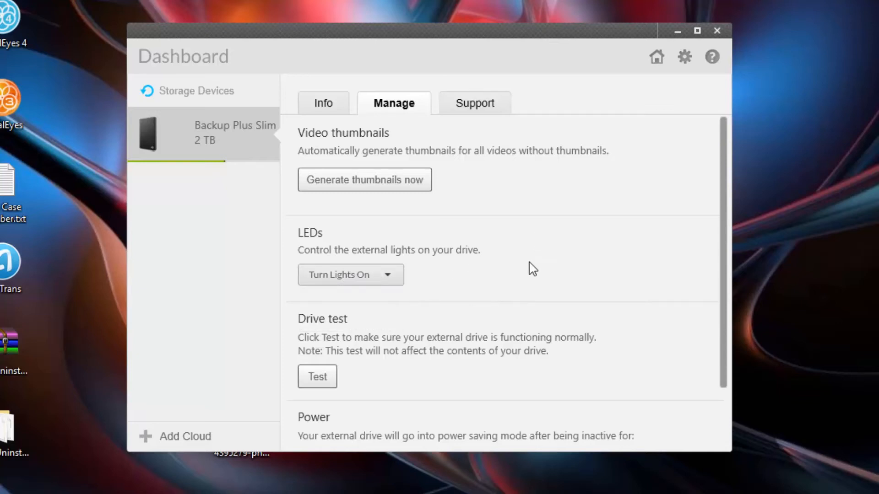
mouse_move(531, 264)
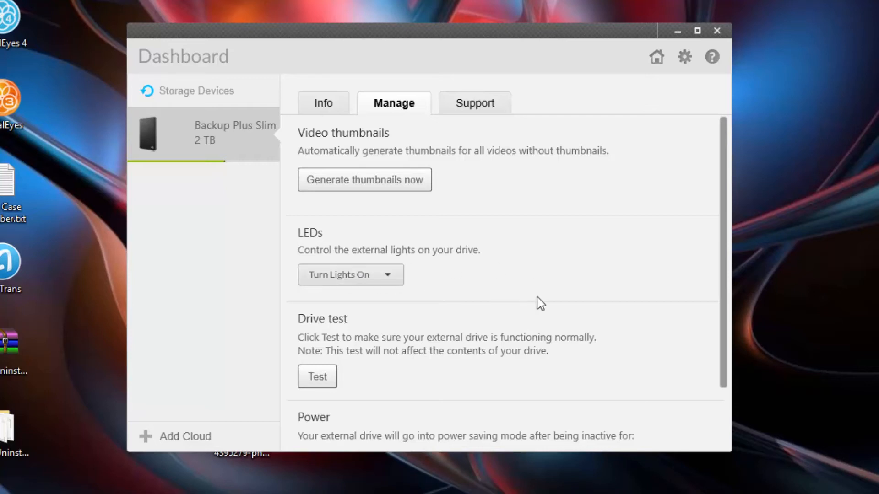
scroll(down, 3)
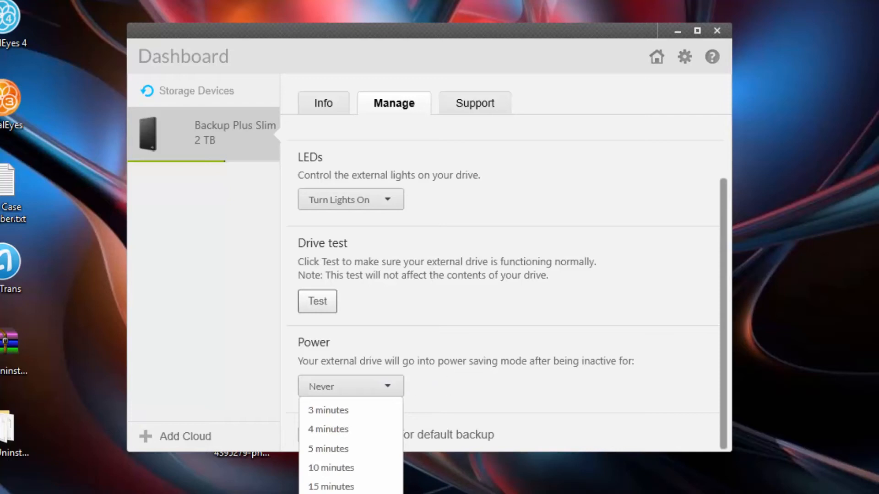
mouse_move(500, 407)
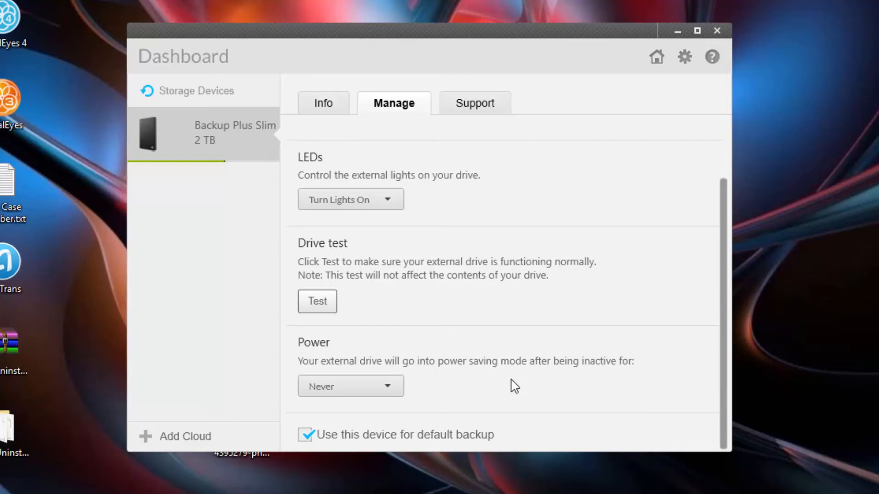
mouse_move(516, 293)
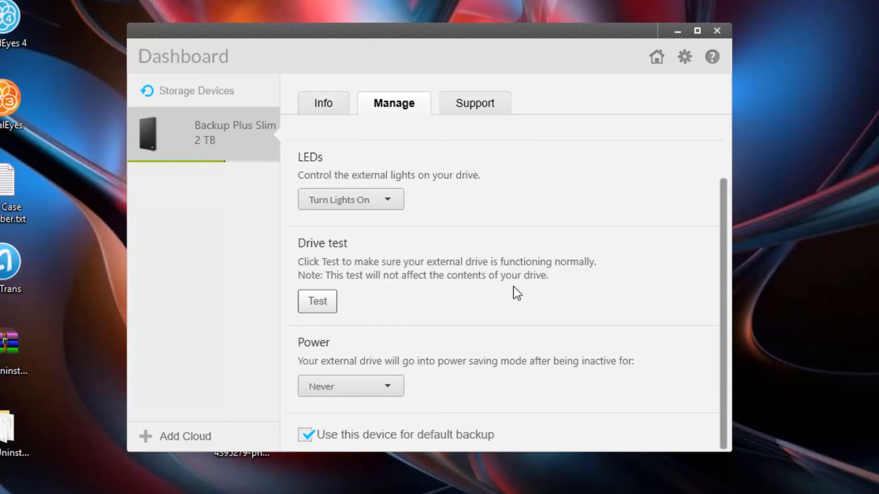
mouse_move(365, 370)
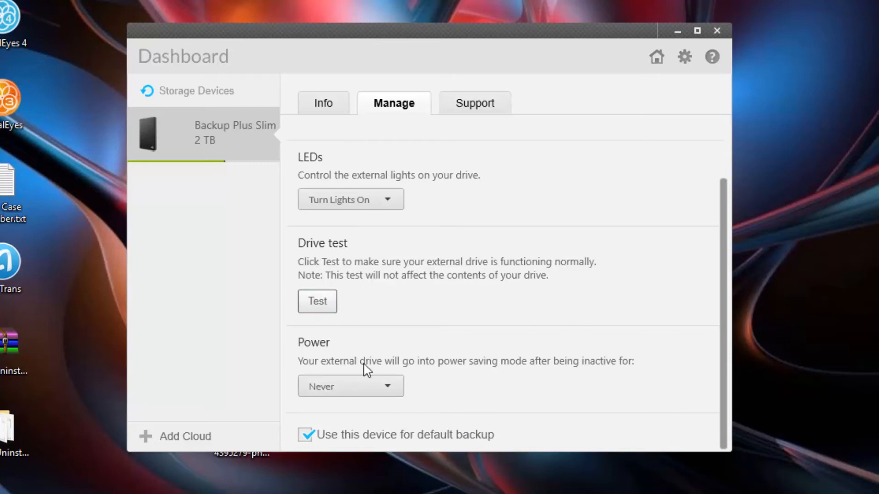
click(350, 386)
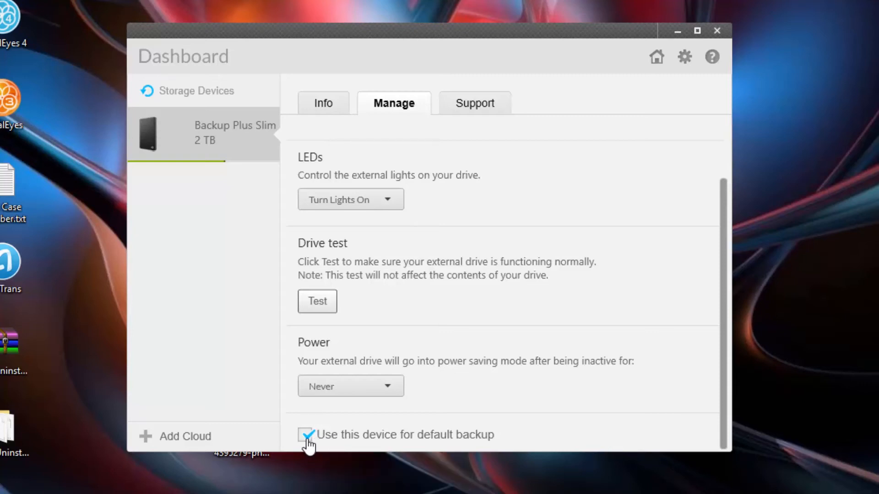
mouse_move(345, 251)
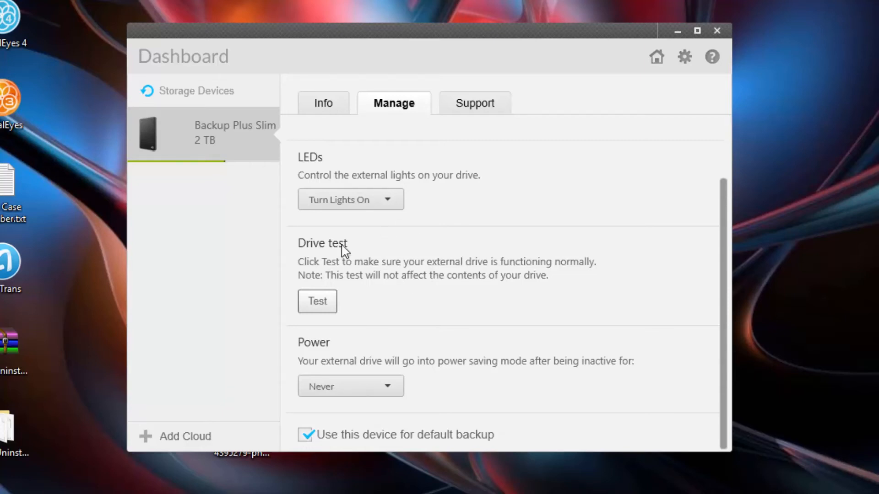
mouse_move(373, 171)
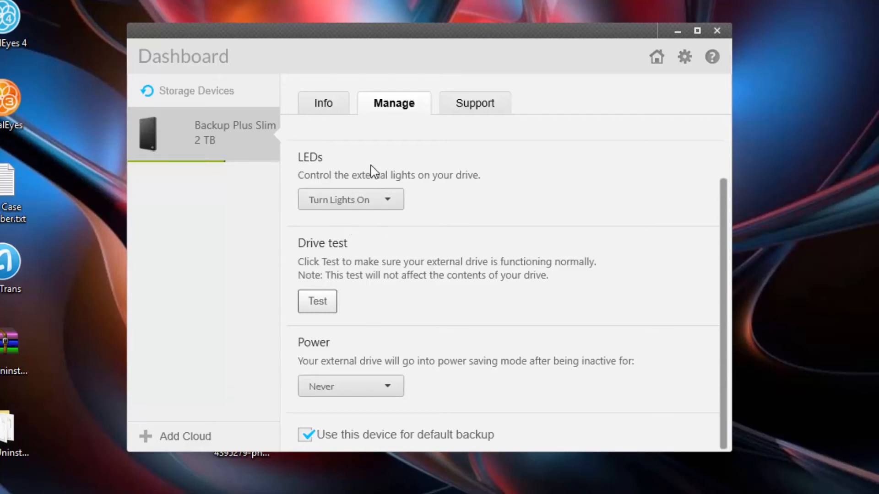
mouse_move(445, 114)
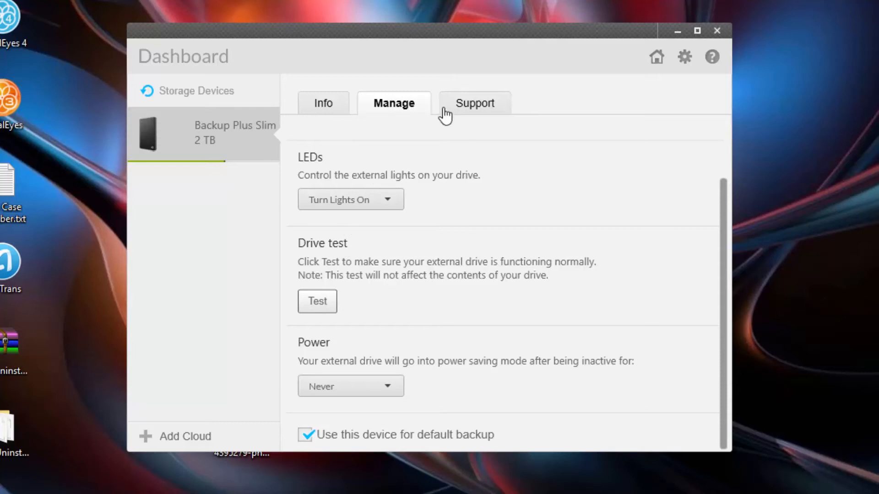
Show the drive's Support page for the United States, Canada, Latin America, Mexico region.
click(474, 102)
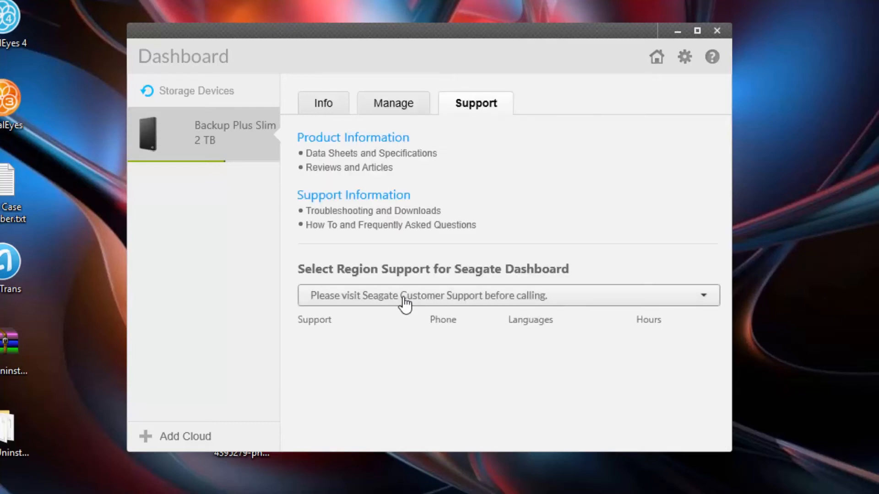
click(702, 296)
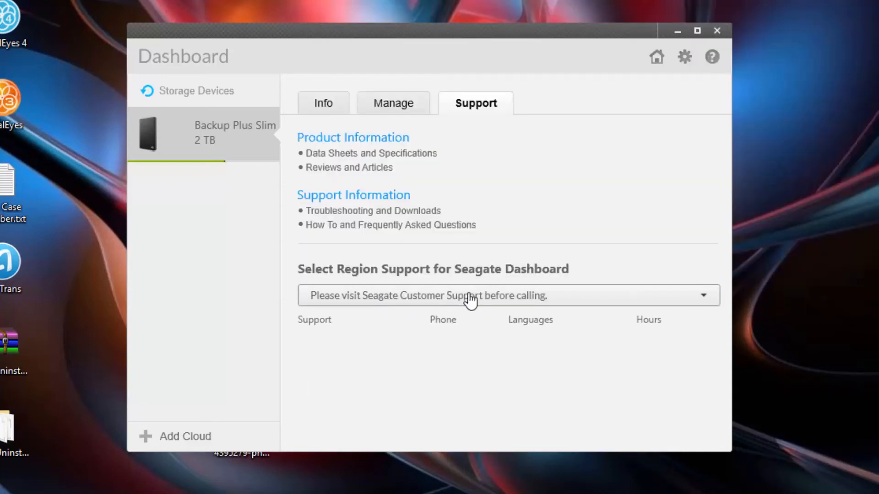
click(702, 295)
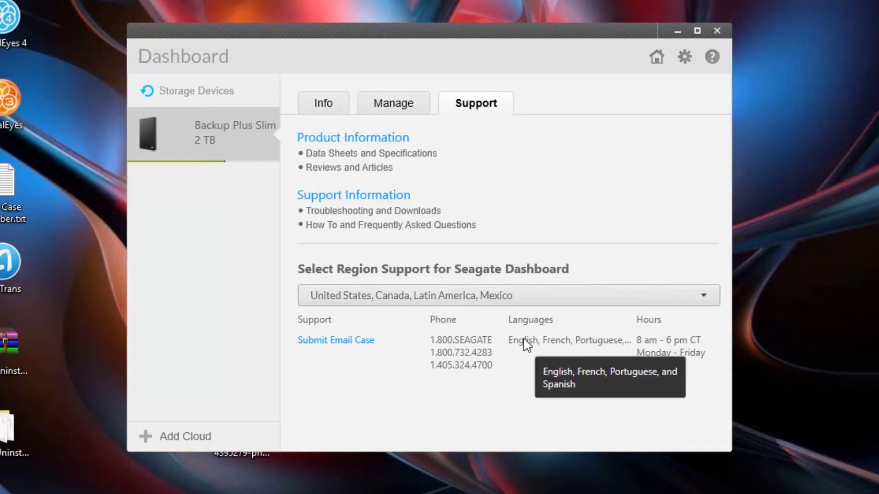
mouse_move(649, 364)
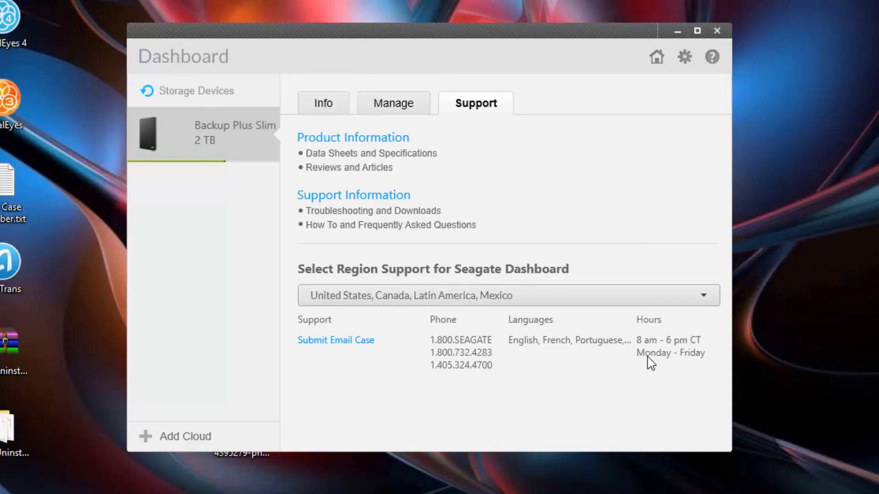
mouse_move(668, 365)
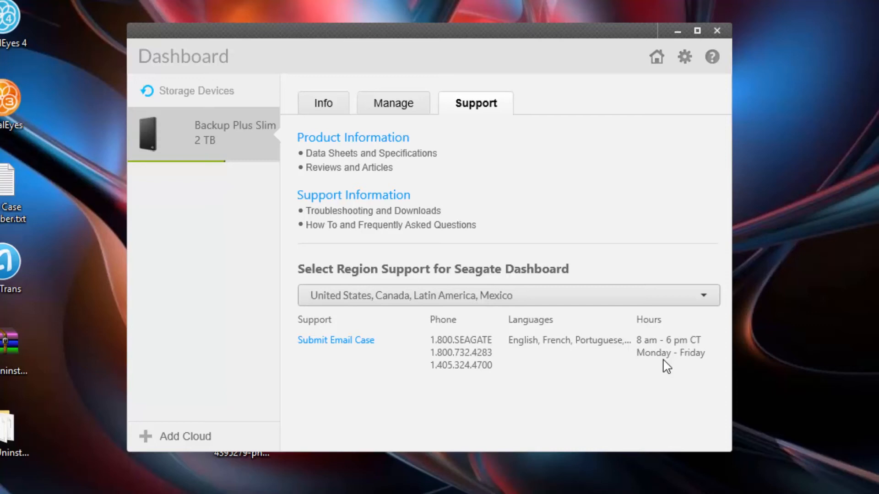
mouse_move(723, 144)
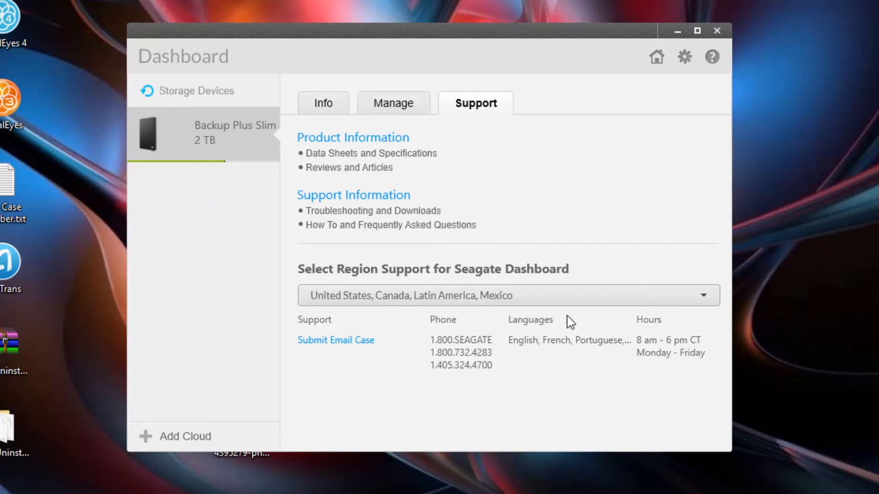
mouse_move(658, 57)
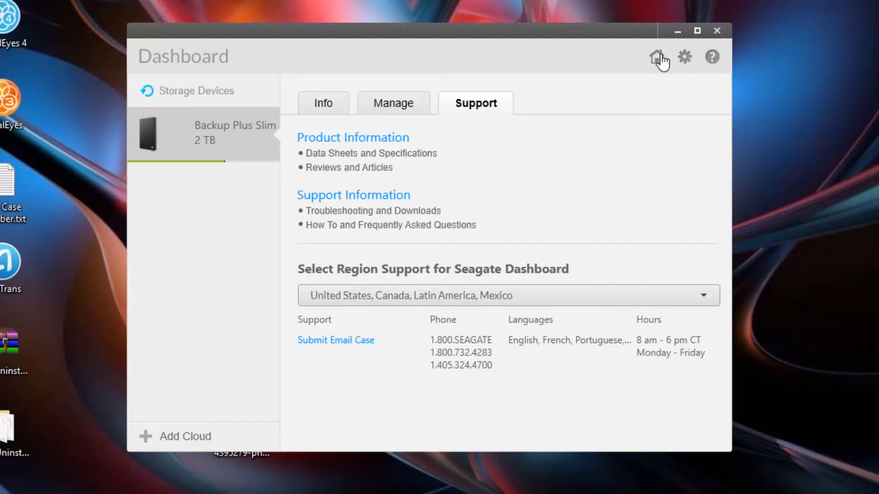
Go home and bring up Settings on the Features tab (English, desktop shortcuts enabled).
click(656, 56)
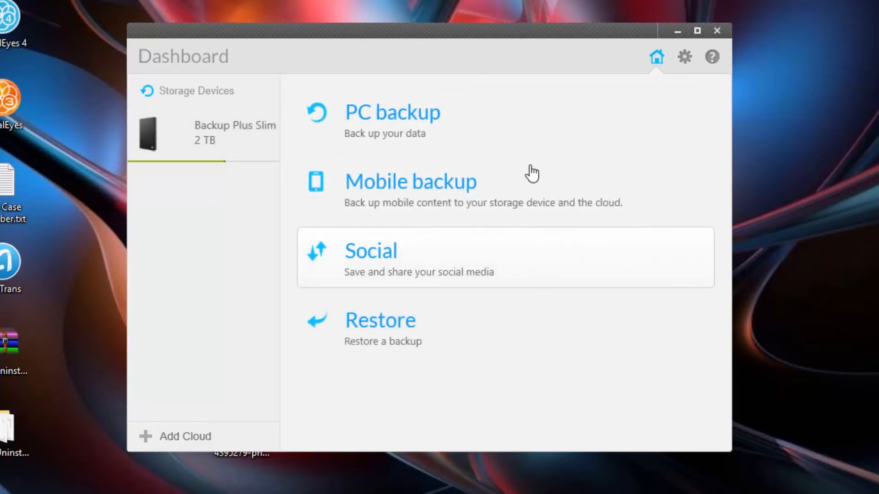
click(684, 57)
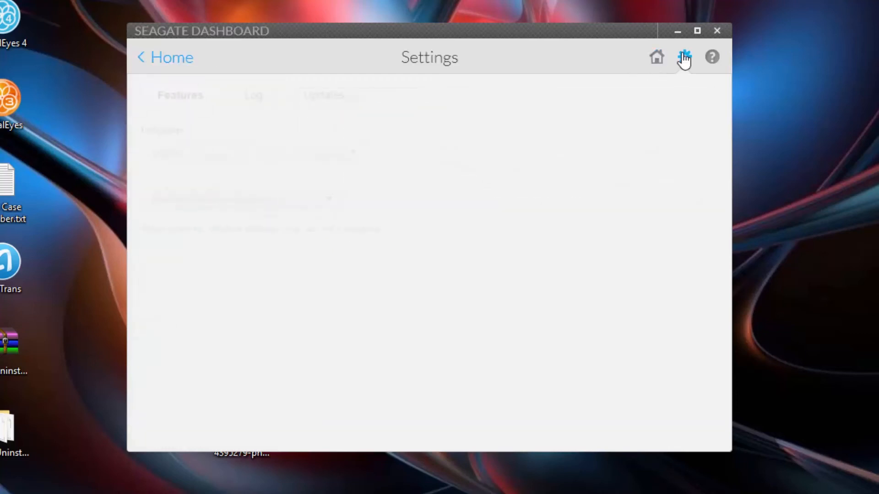
click(684, 57)
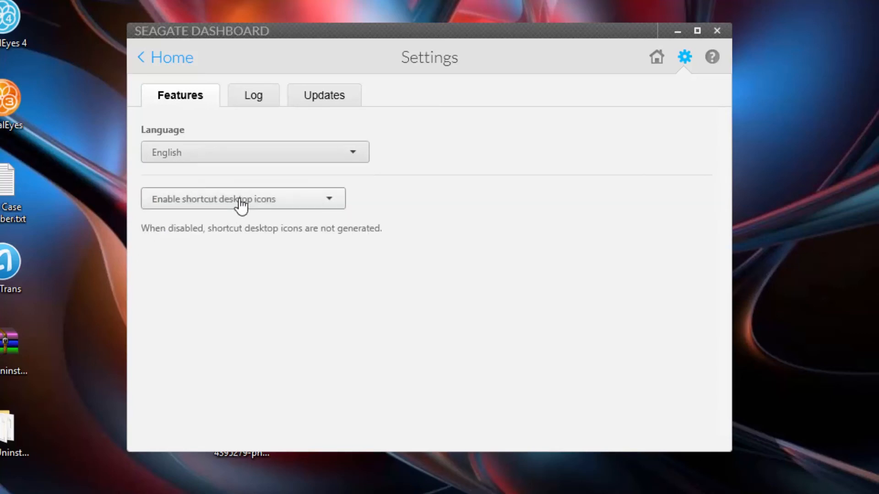
Show the Log of past continuous backups to drive E:.
click(253, 94)
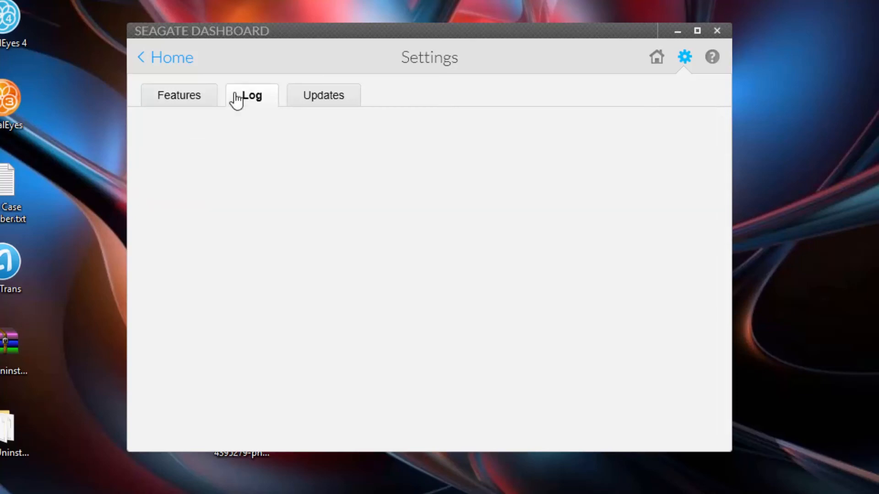
click(251, 94)
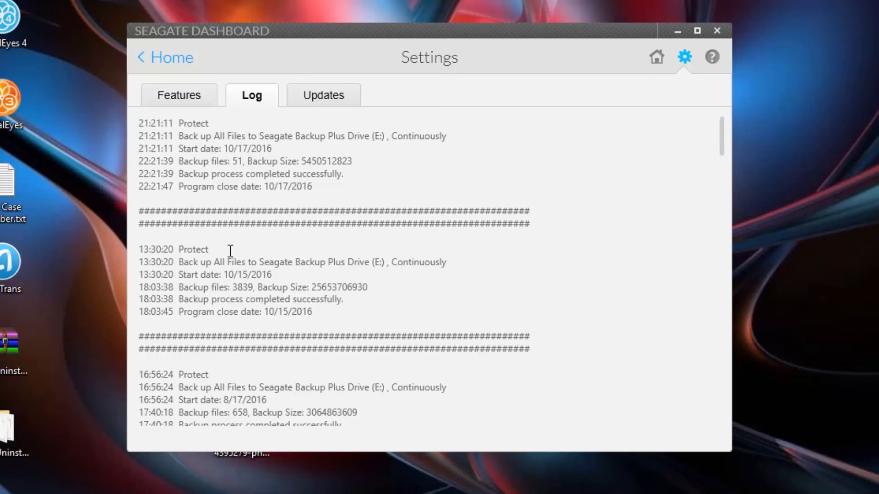
mouse_move(209, 125)
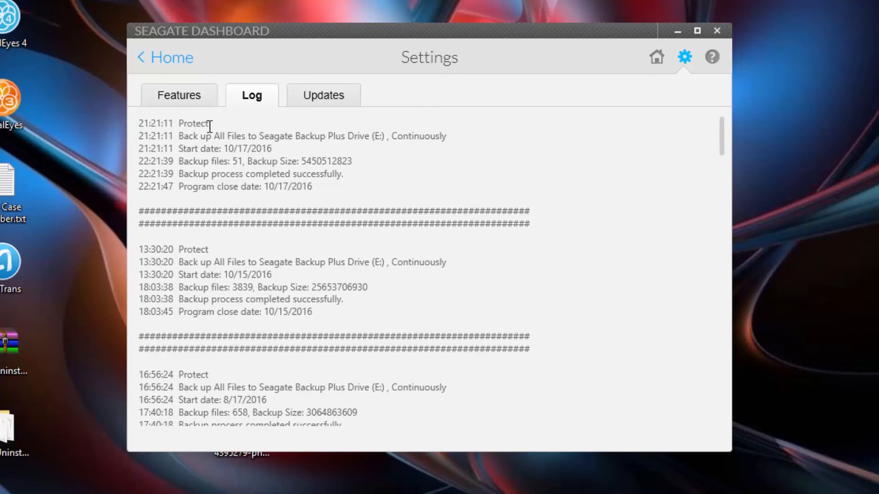
mouse_move(181, 135)
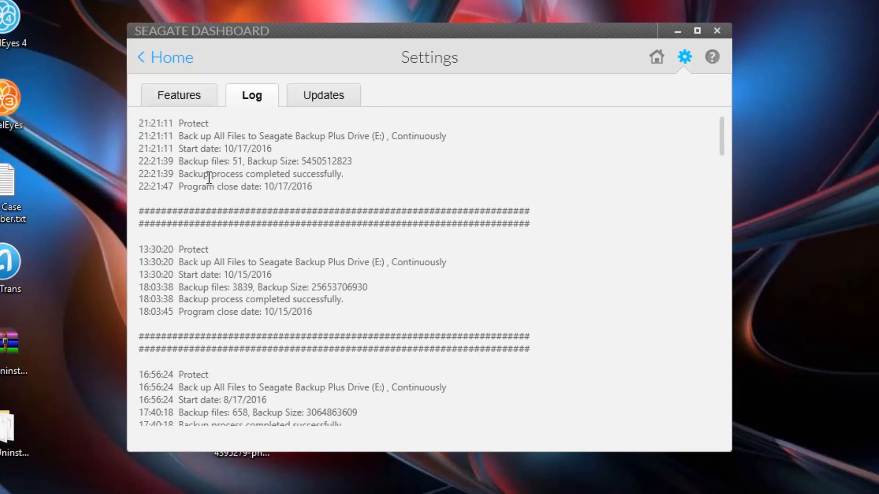
mouse_move(291, 232)
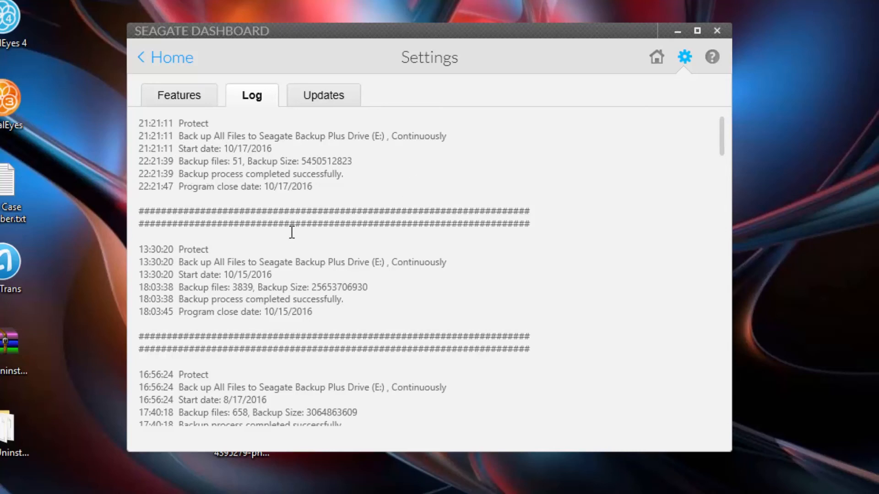
mouse_move(338, 94)
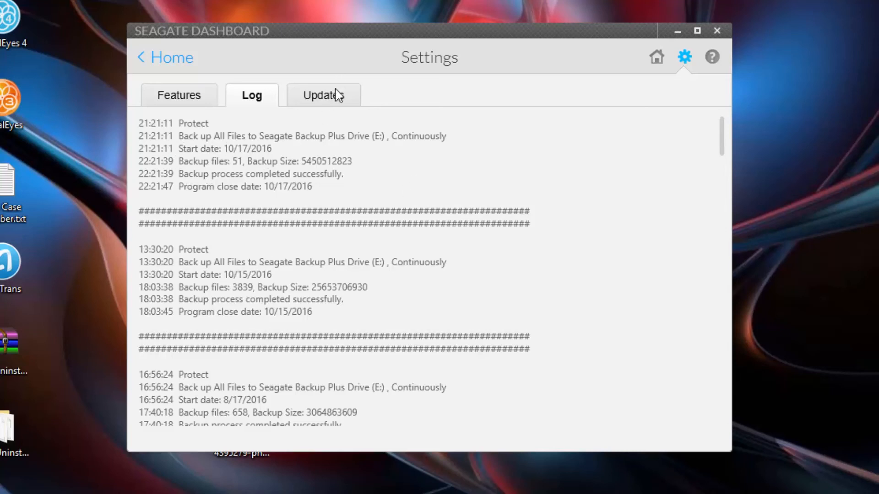
Run an update check confirming version 4.4.19.0 is current.
click(322, 94)
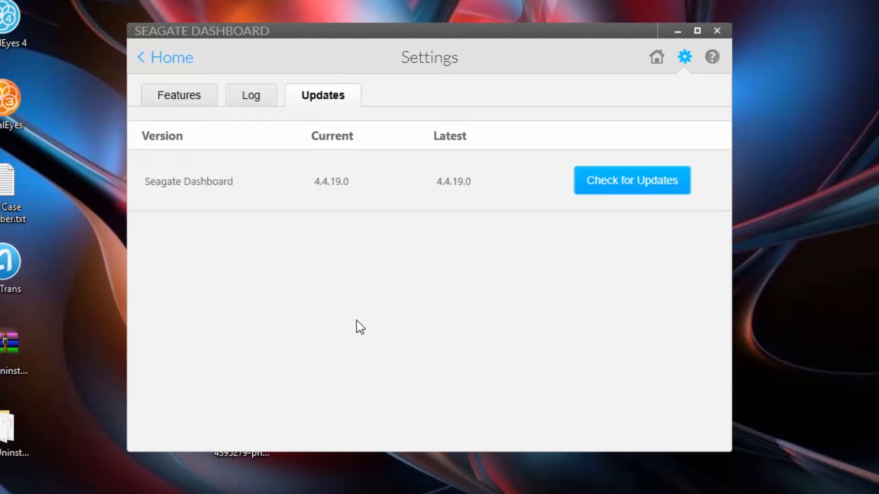
mouse_move(388, 233)
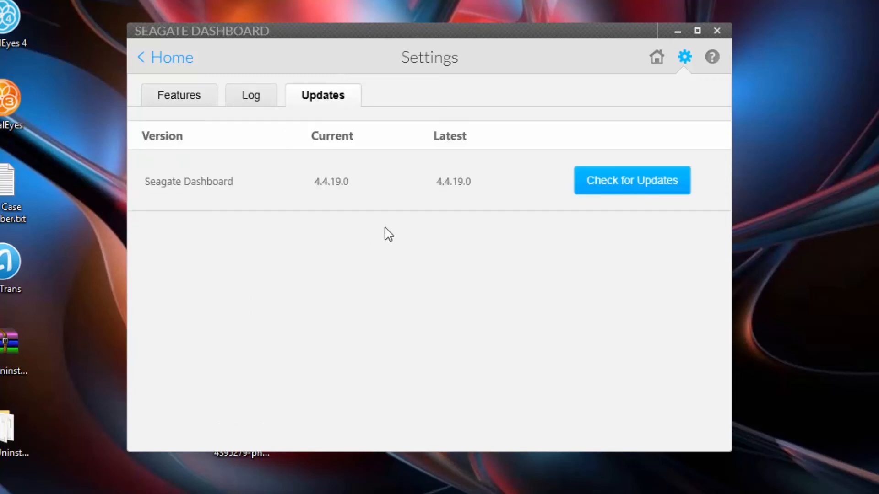
mouse_move(369, 239)
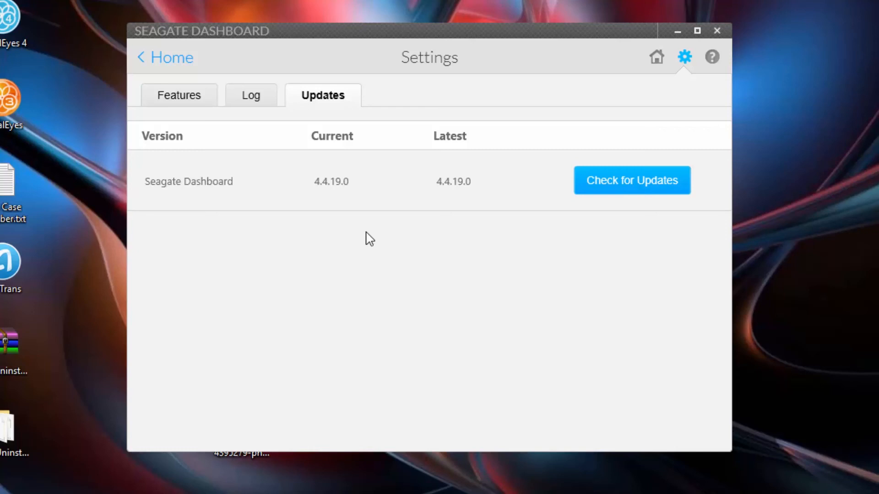
click(631, 181)
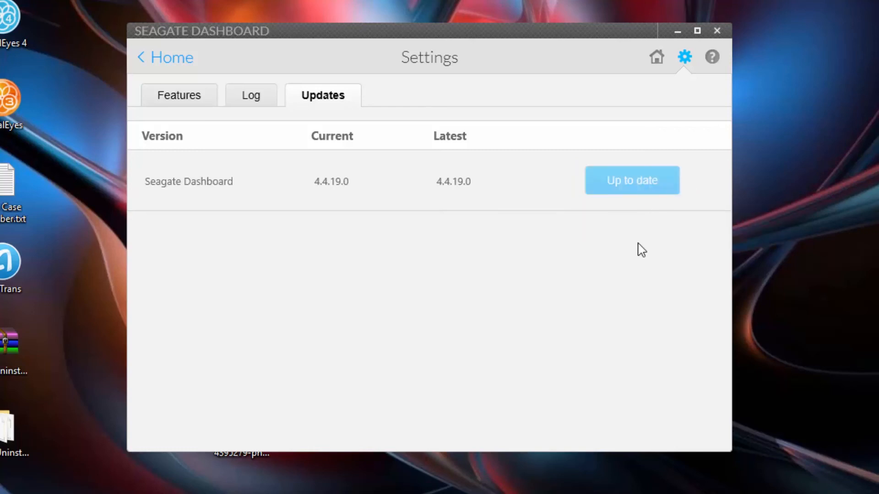
mouse_move(590, 352)
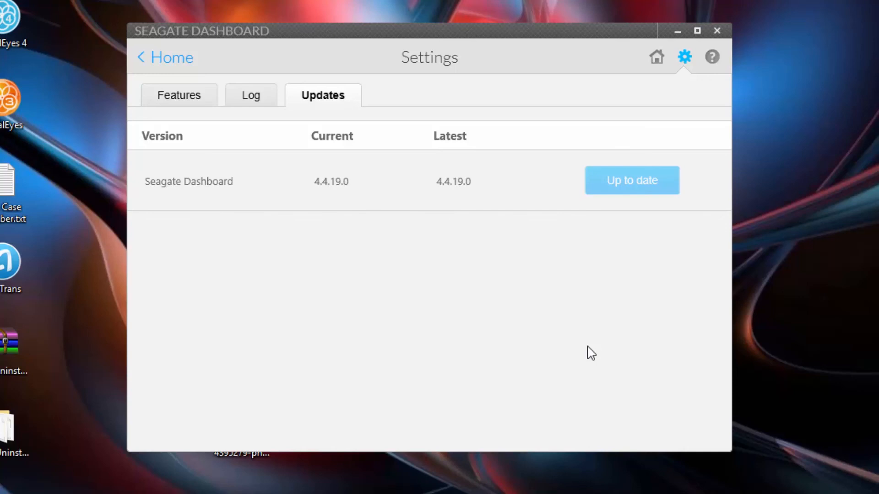
mouse_move(455, 64)
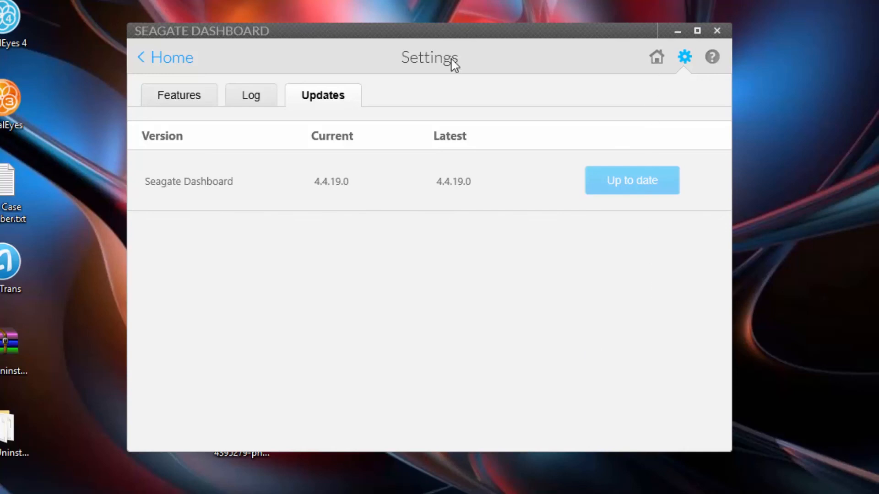
mouse_move(469, 50)
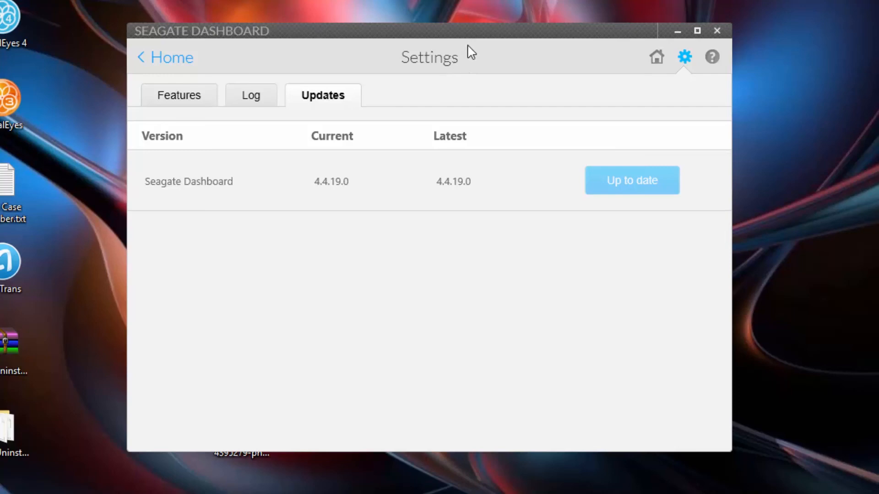
mouse_move(697, 67)
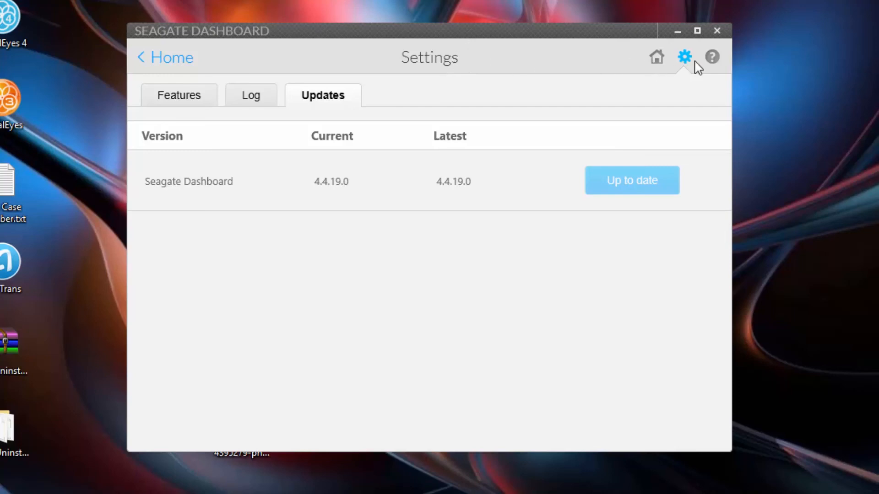
mouse_move(712, 56)
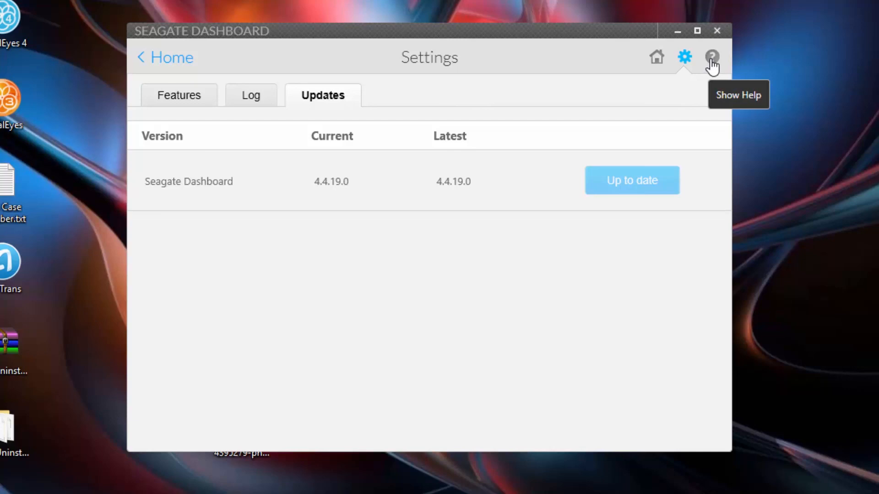
View the help topics, then close Help and Seagate Dashboard.
click(712, 57)
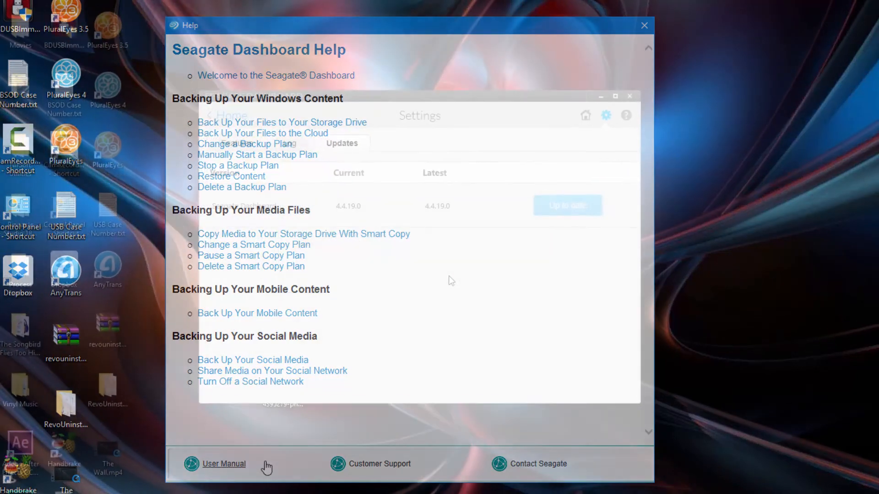
click(643, 26)
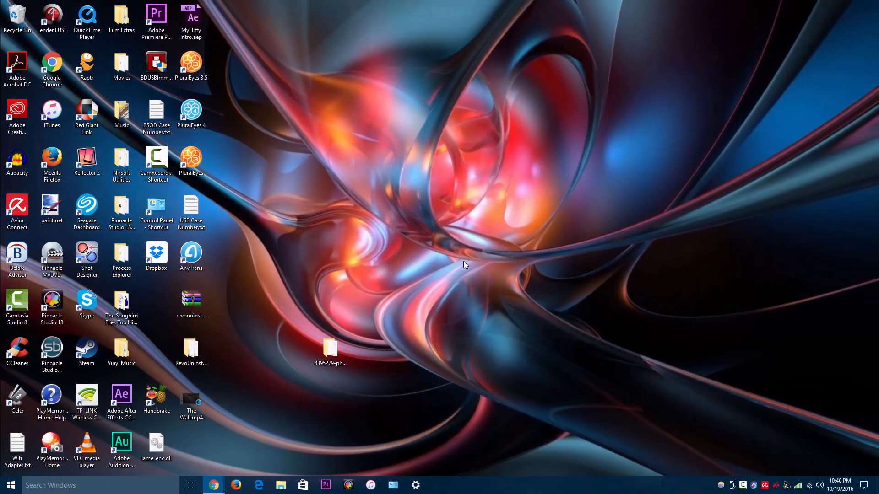